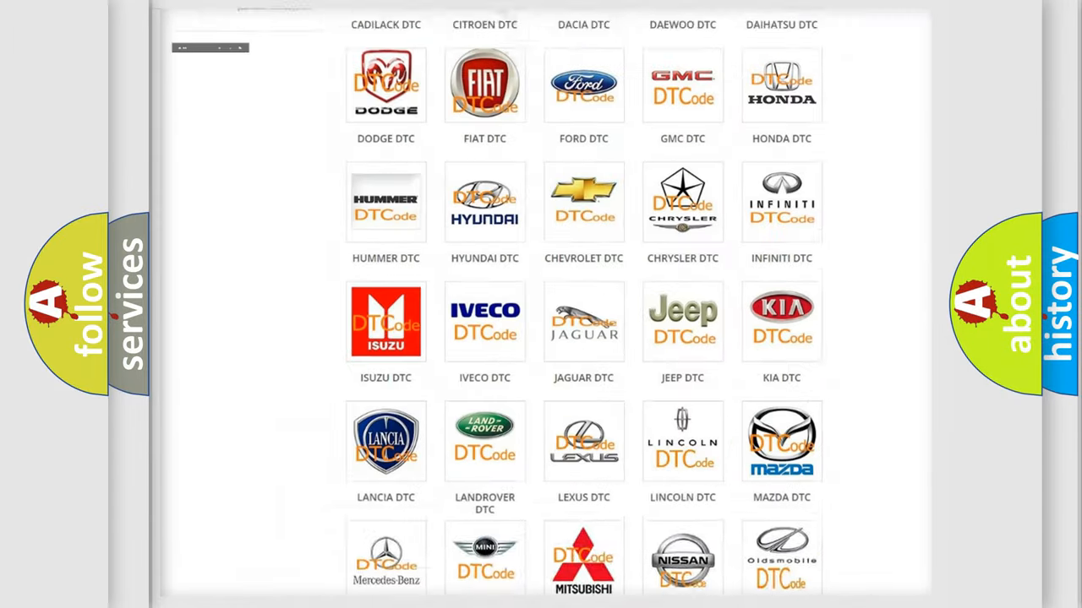
- Pick Saturn from the DTC brand grid and scroll through its trouble code list
scroll("up", 3)
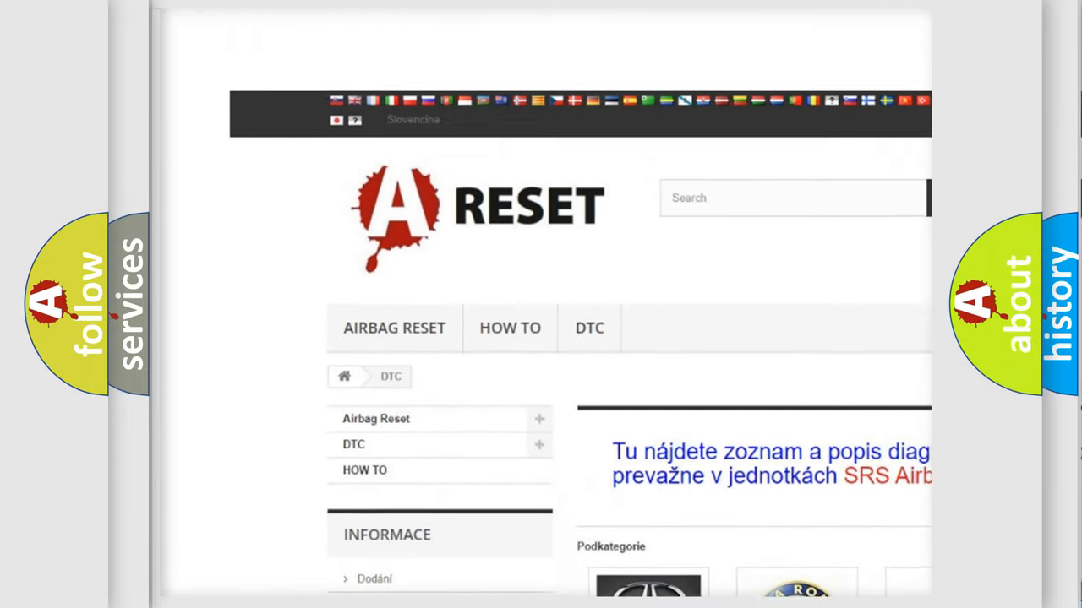
scroll("up", 3)
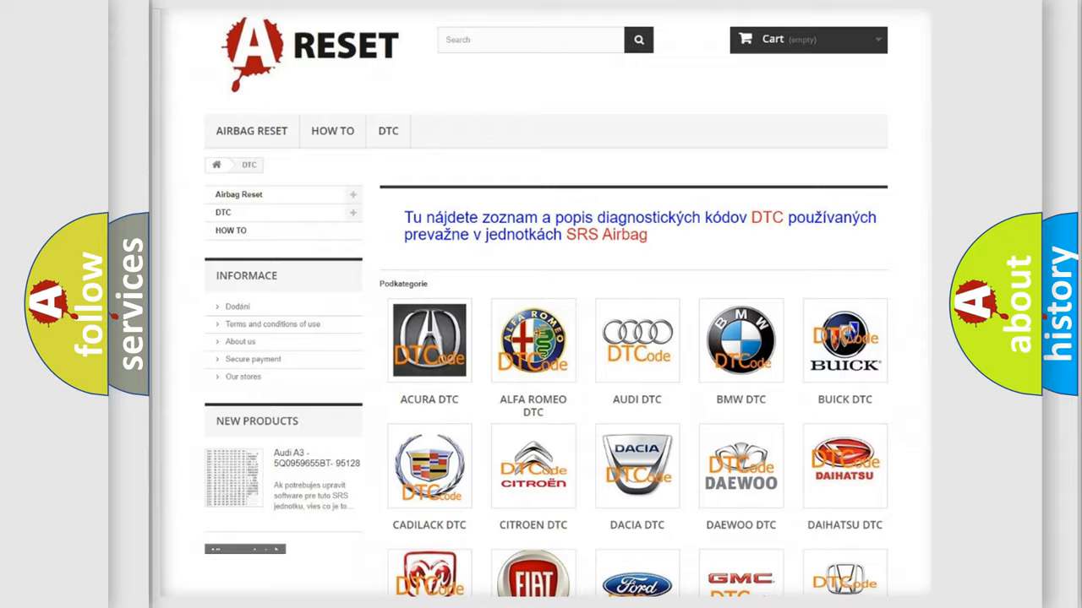
scroll("down", 3)
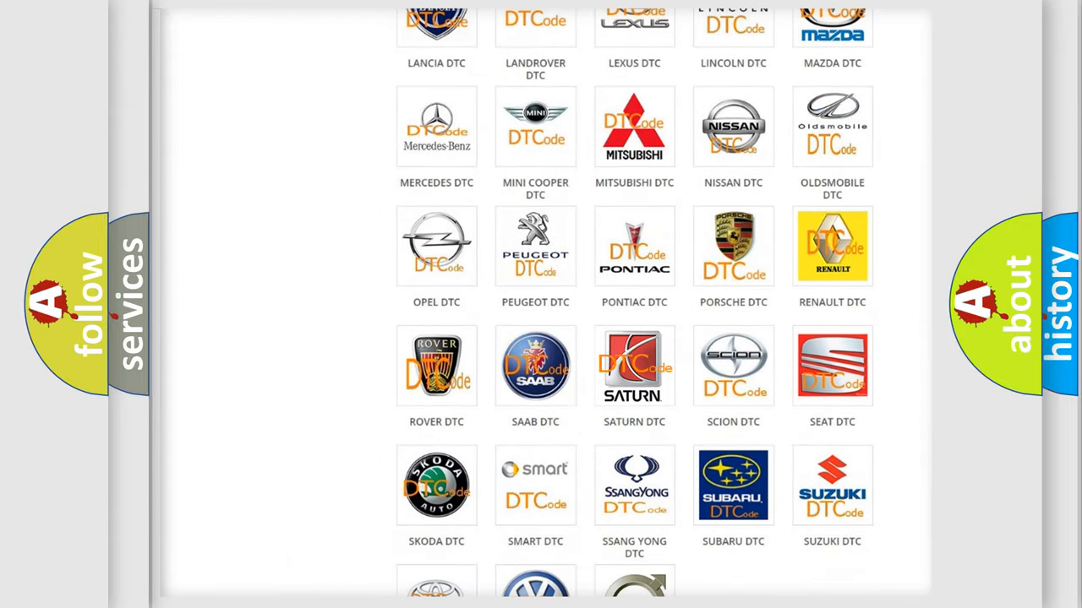
left_click(634, 365)
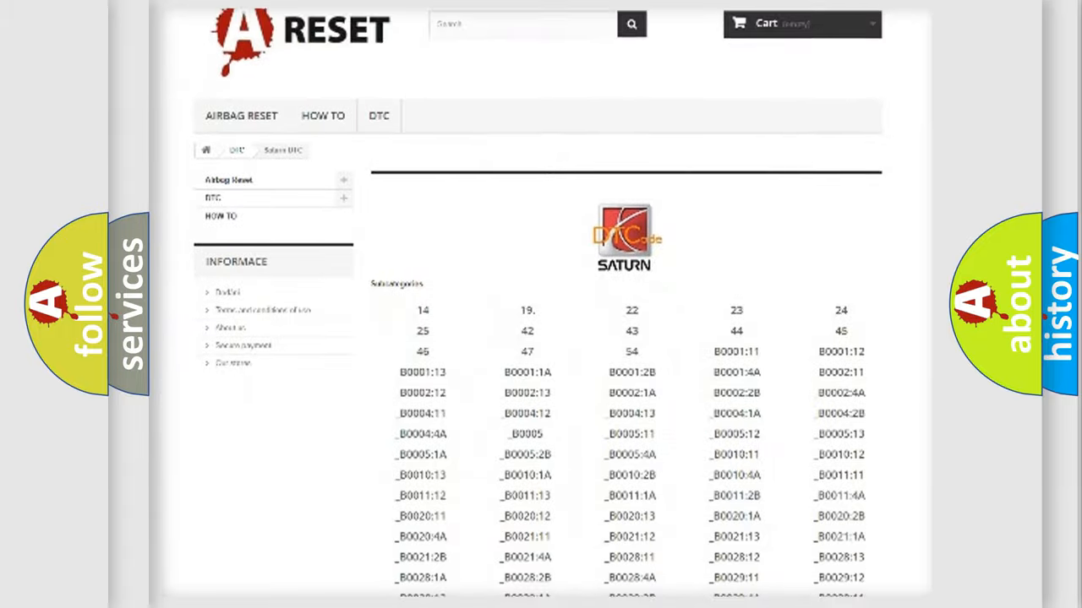
scroll("down", 3)
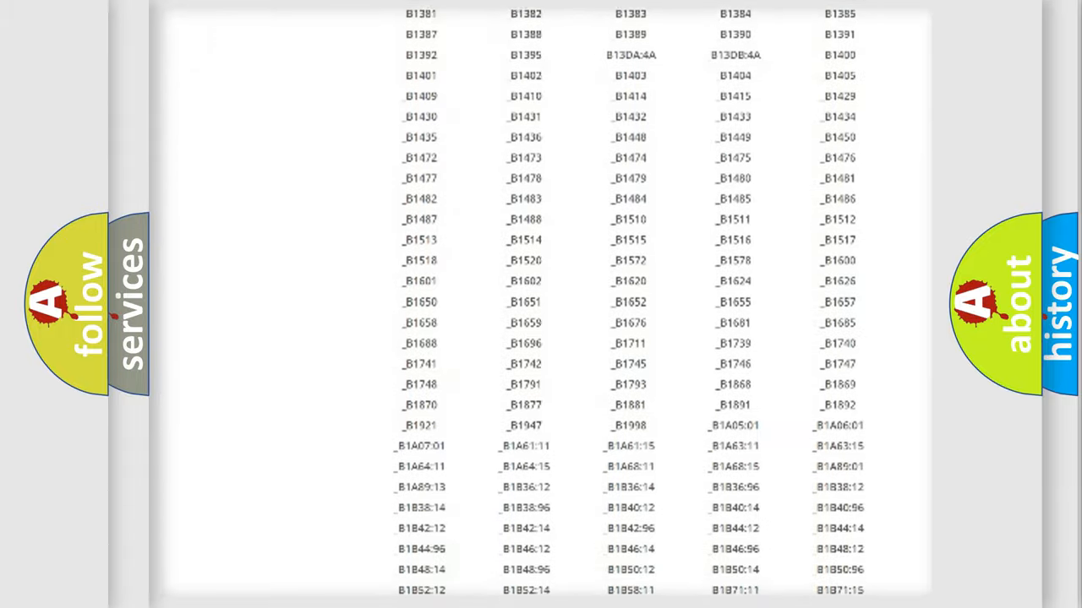
scroll("up", 3)
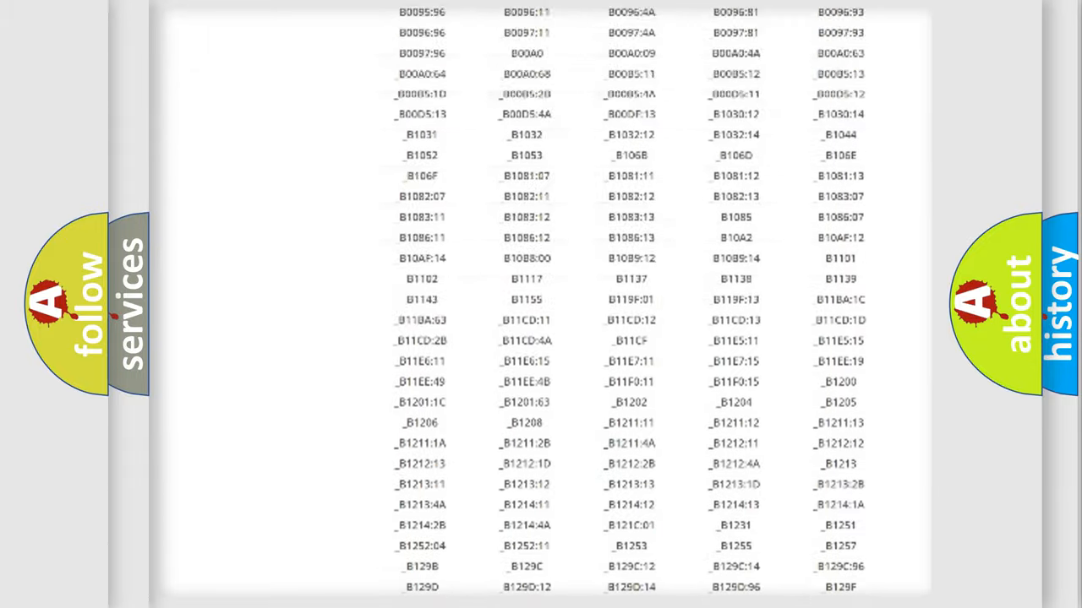